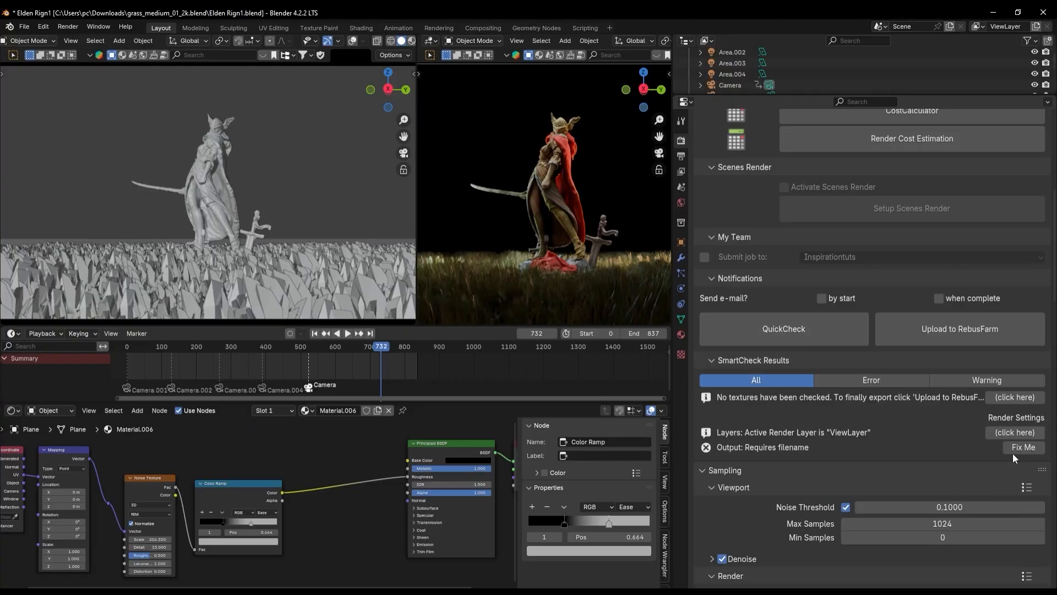
Use Fix Me on the 'Output: Requires filename' SmartCheck result.
left_click(1021, 447)
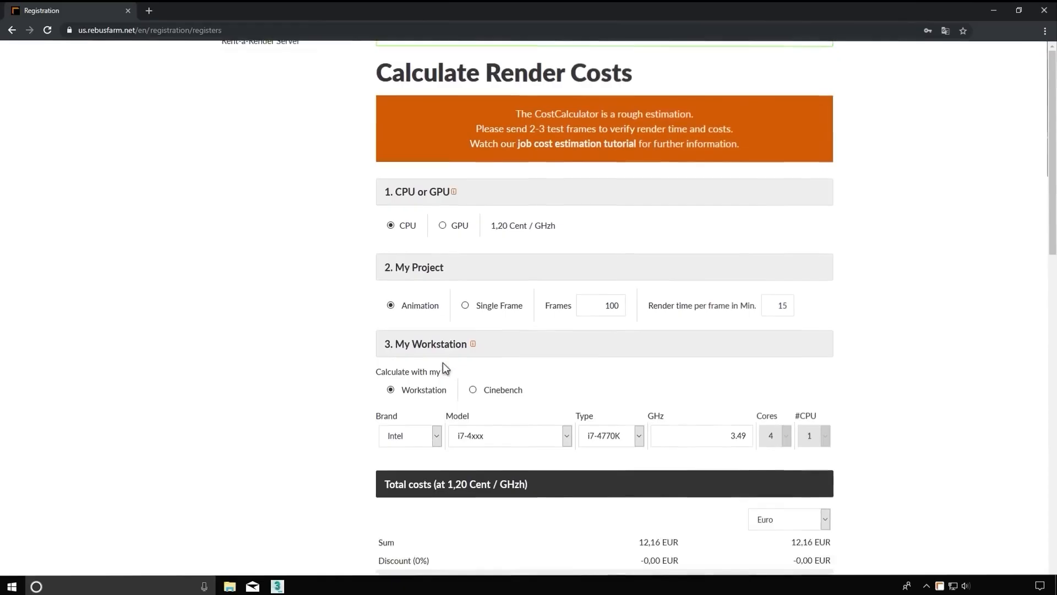
scroll("down", 3)
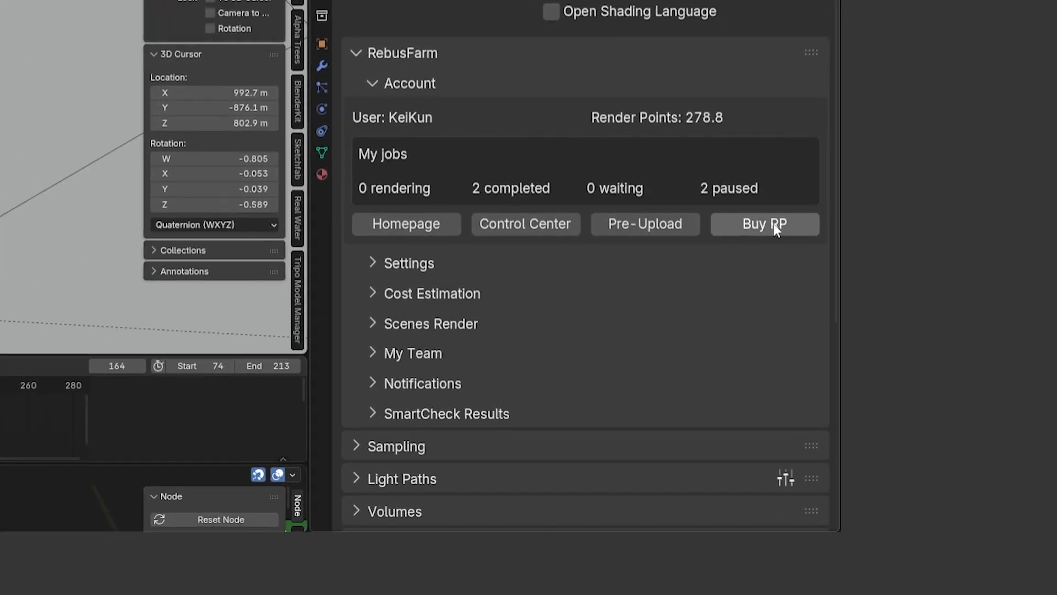
Put 20 RenderPoints in the cart and keep render priority at Standard.
left_click(764, 224)
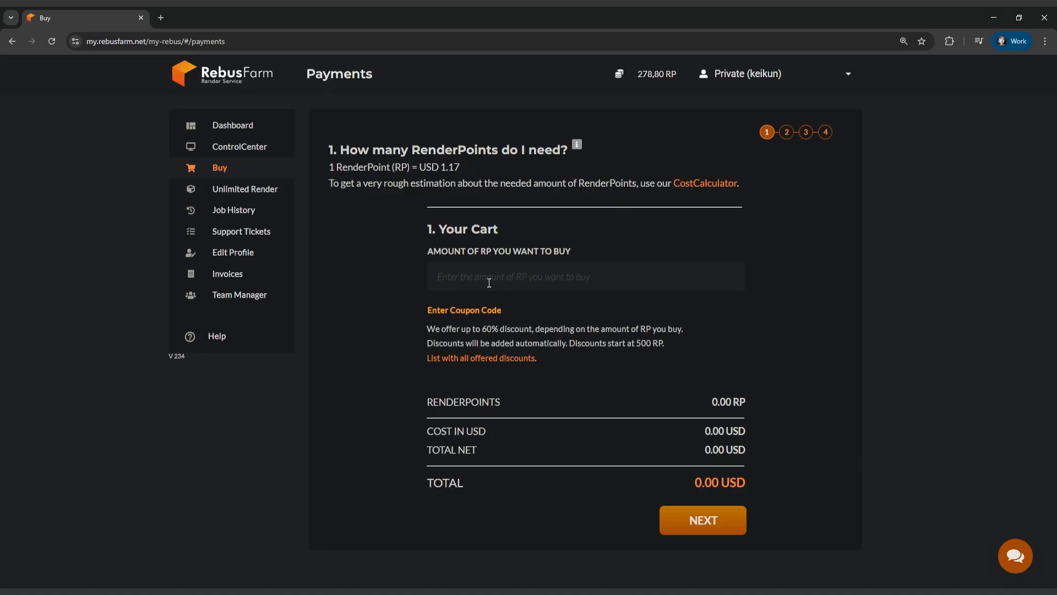
type("20")
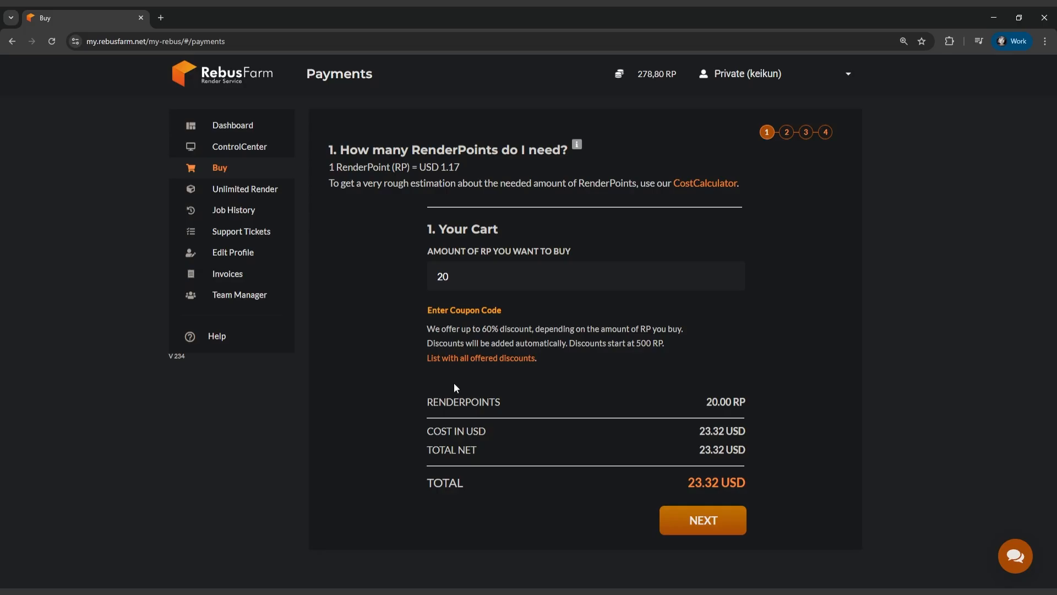
mouse_move(637, 481)
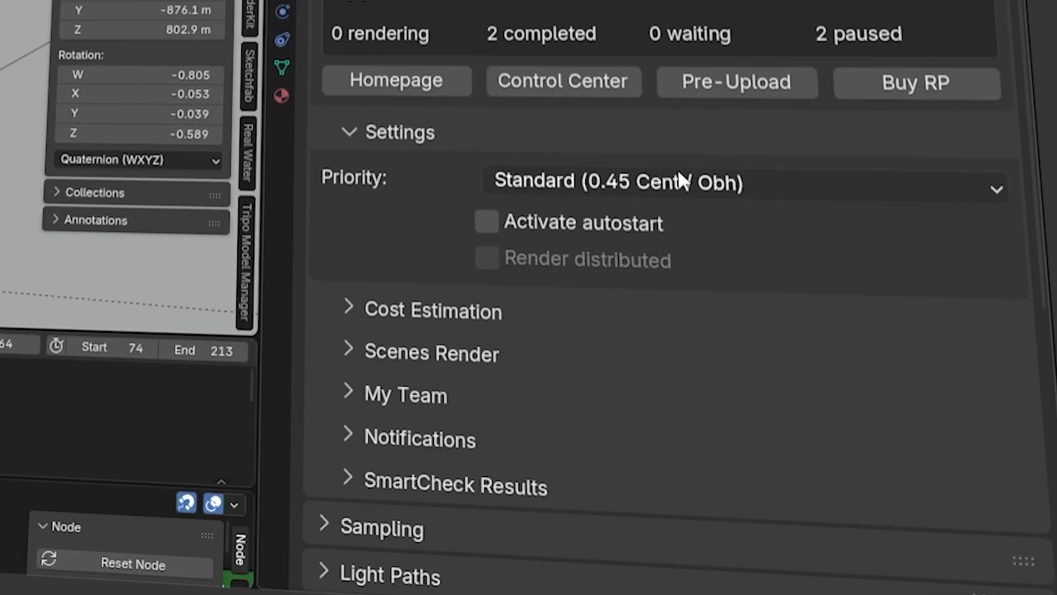
left_click(741, 187)
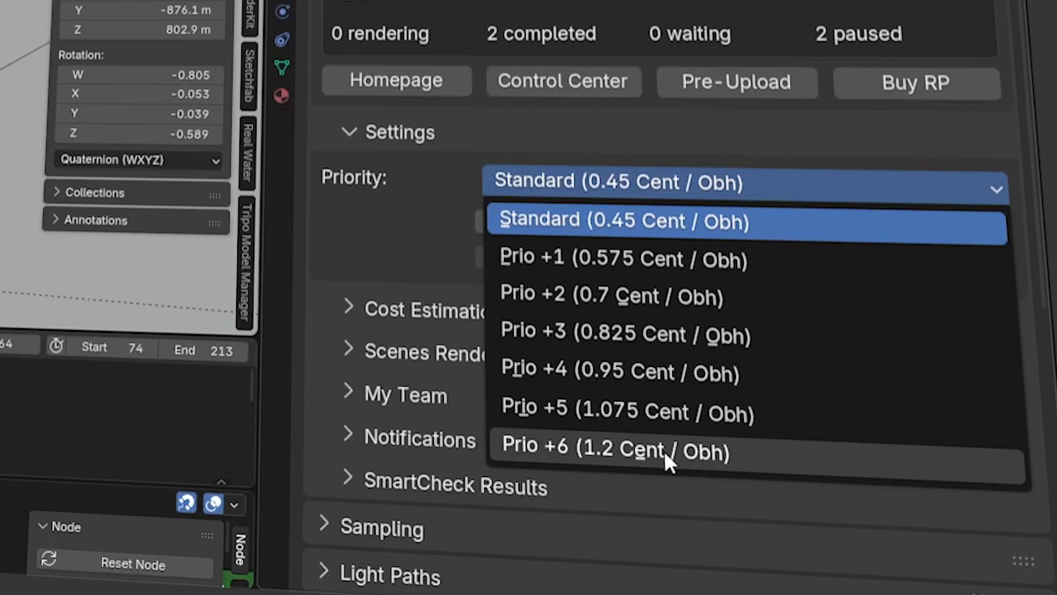
left_click(620, 220)
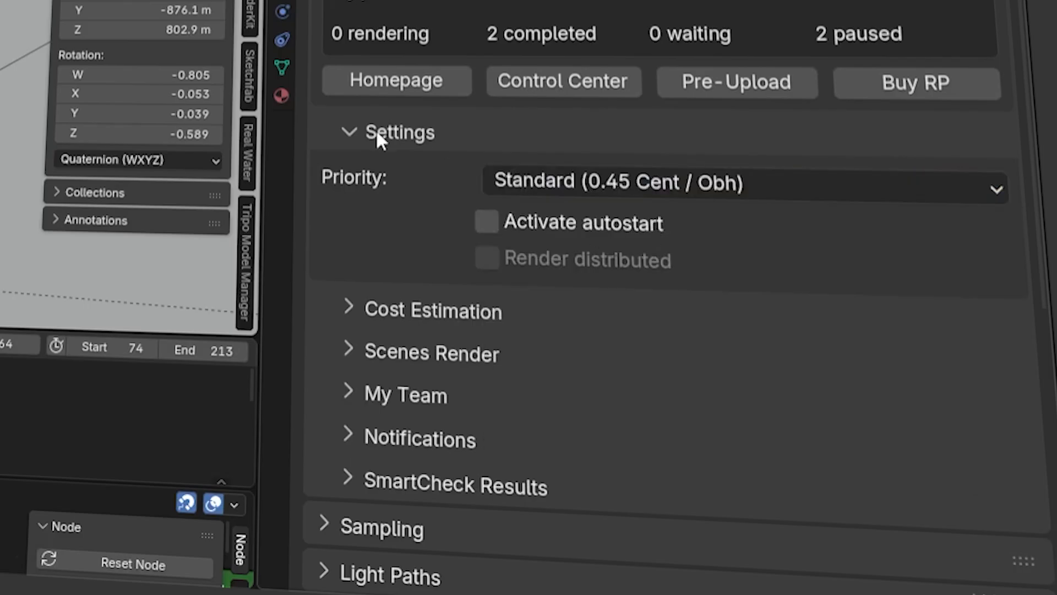
left_click(486, 222)
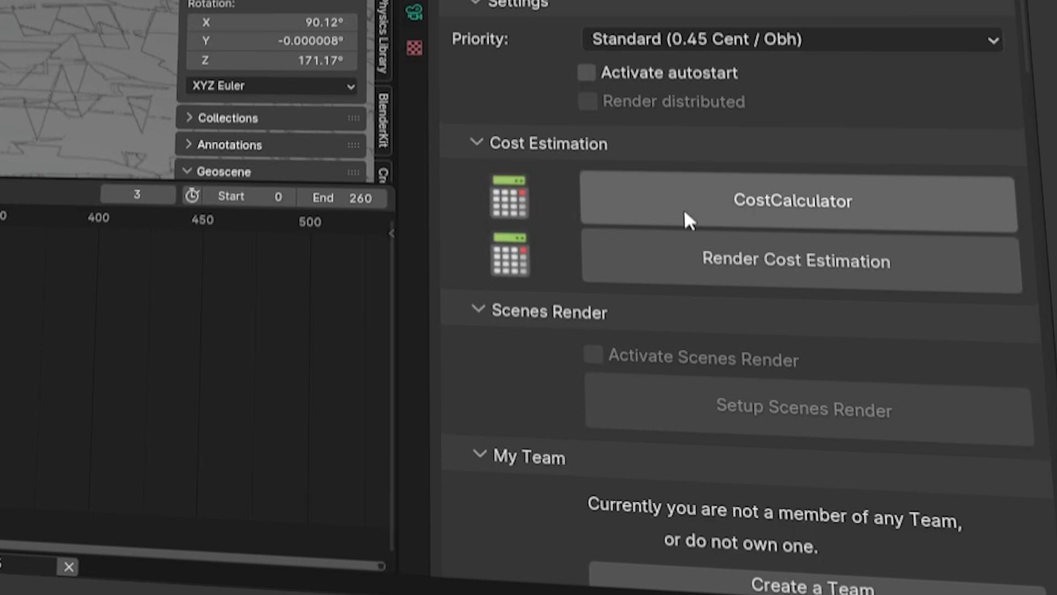
mouse_move(716, 210)
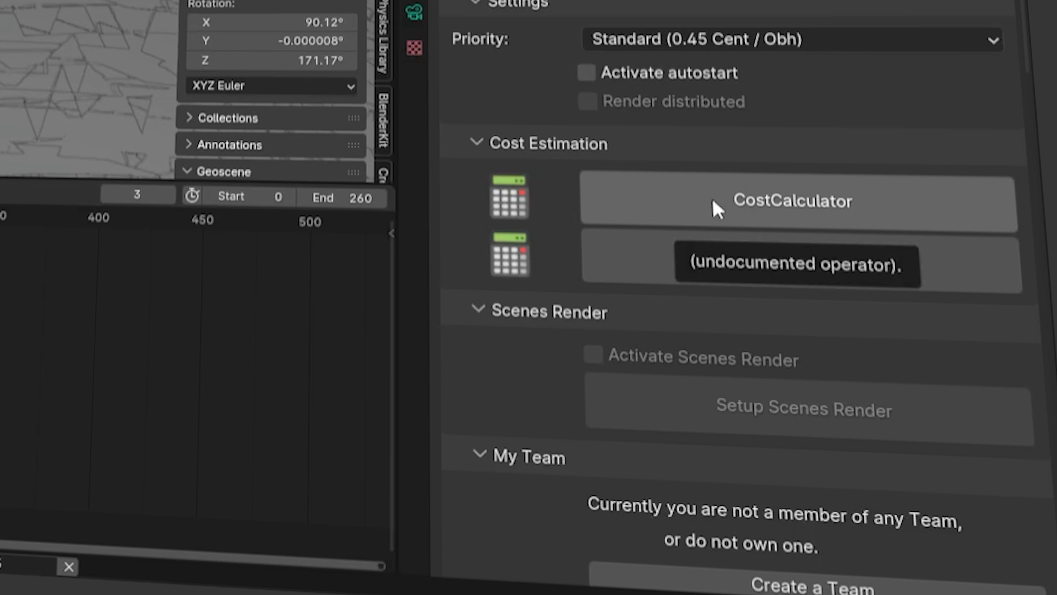
Open the render cost calculator and set the GPU type to Geforce 900.
left_click(792, 201)
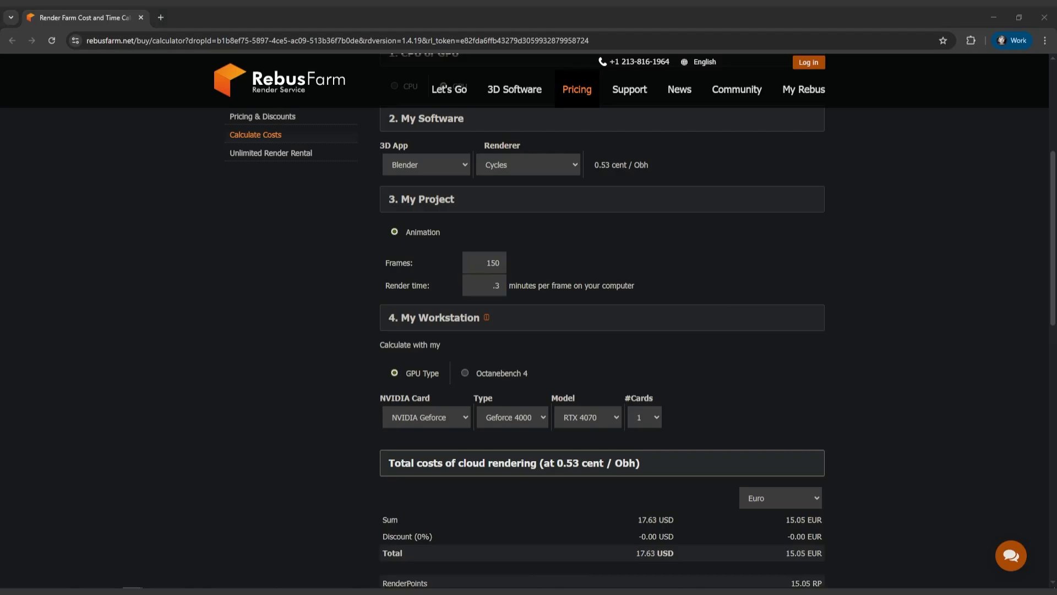
left_click(512, 363)
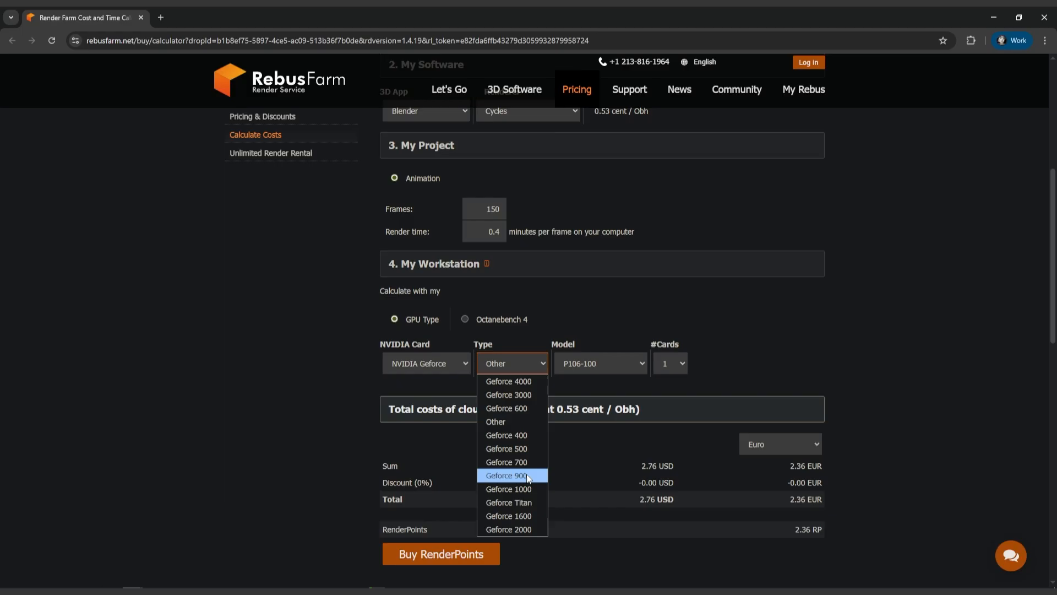
left_click(509, 395)
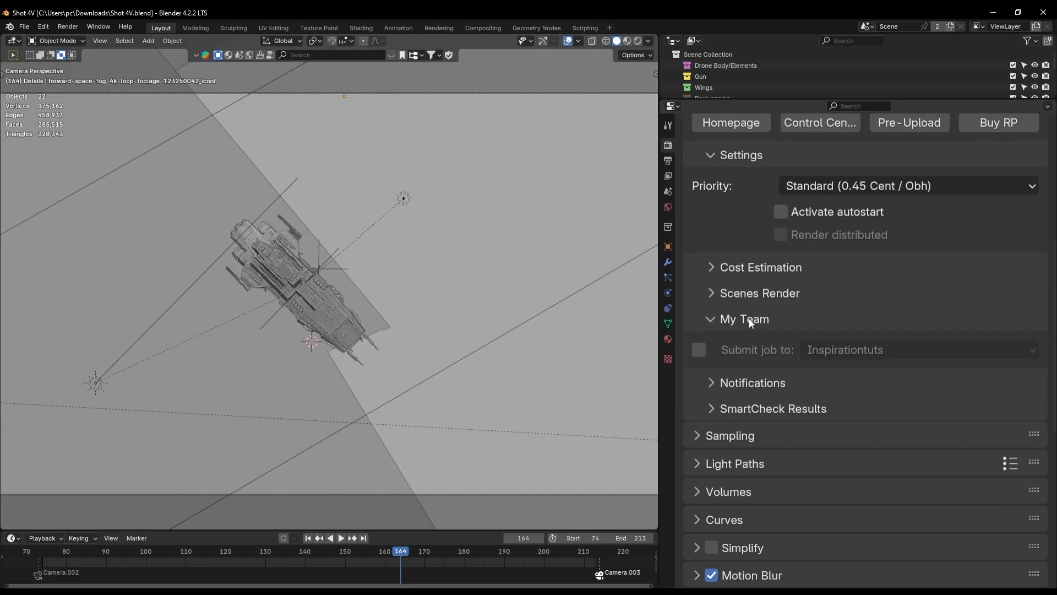
Tick 'Submit job to: Inspirationtuts' in the RebusFarm My Team section.
left_click(697, 349)
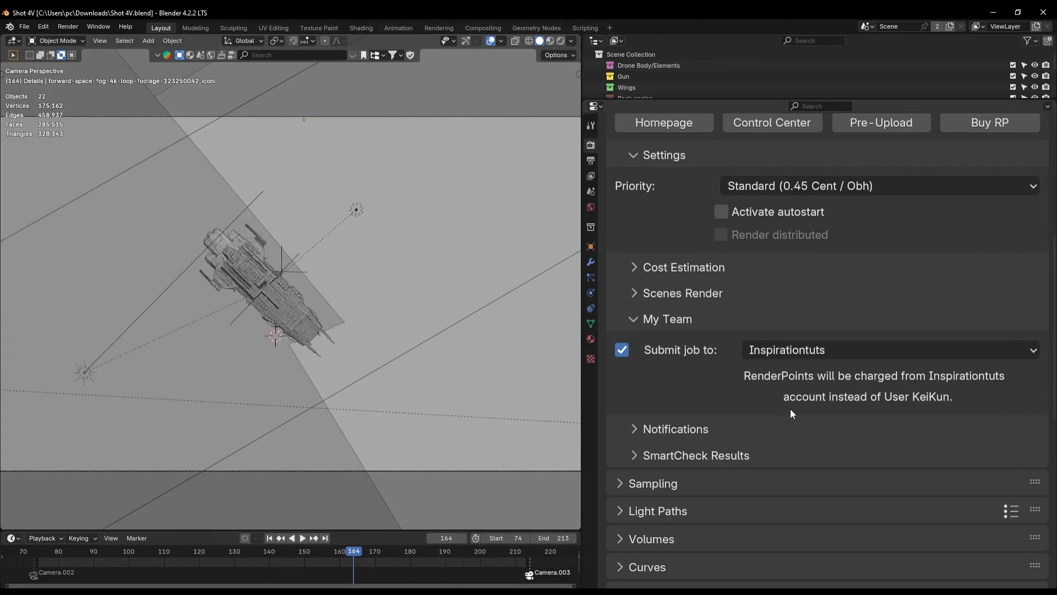
scroll("down", 3)
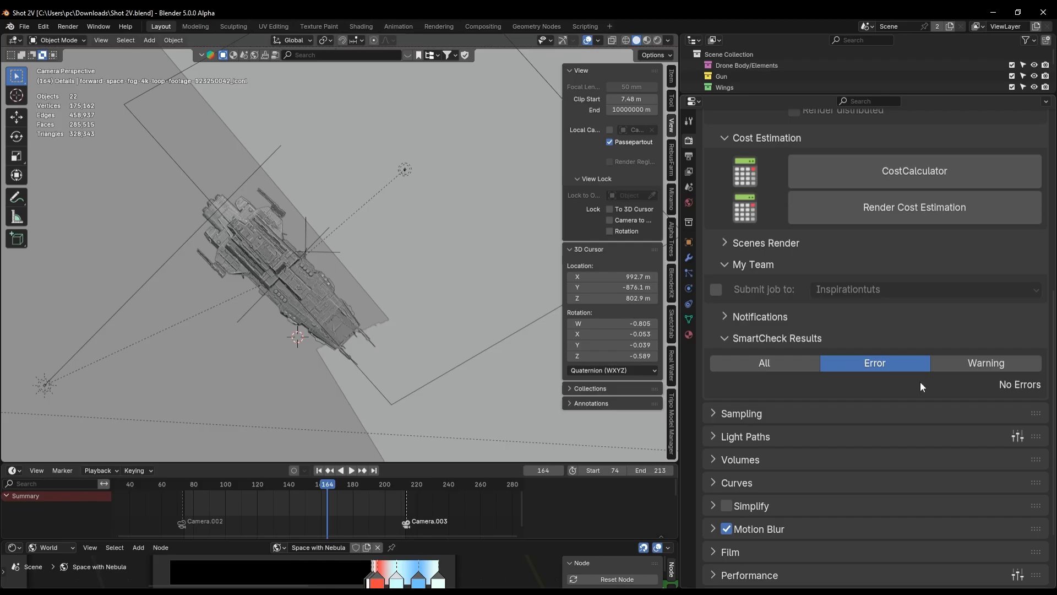
Turn off the active render border from SmartCheck, then upload the scene to RebusFarm.
left_click(764, 362)
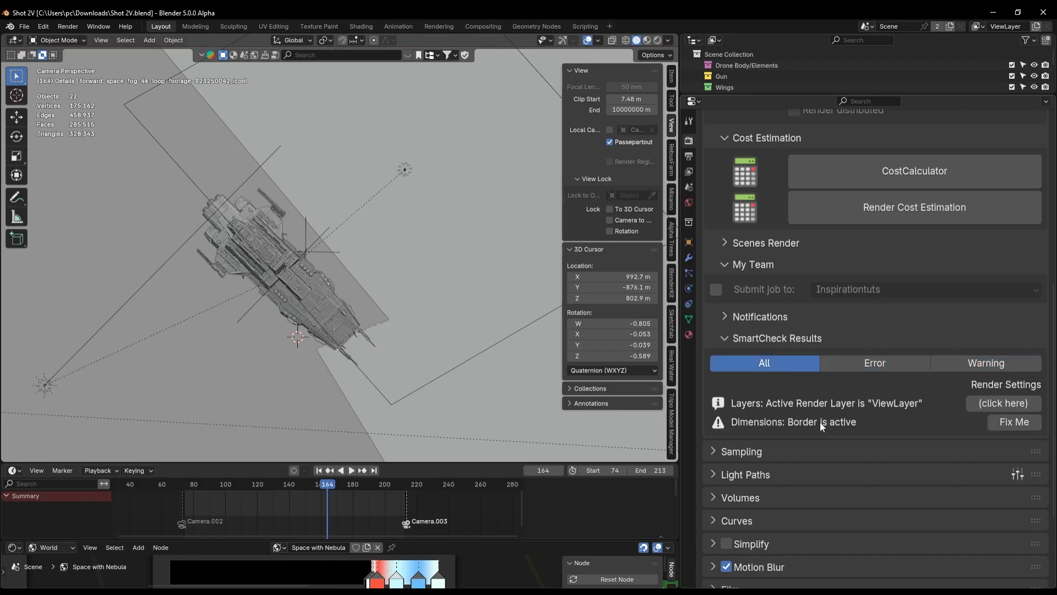
left_click(1013, 422)
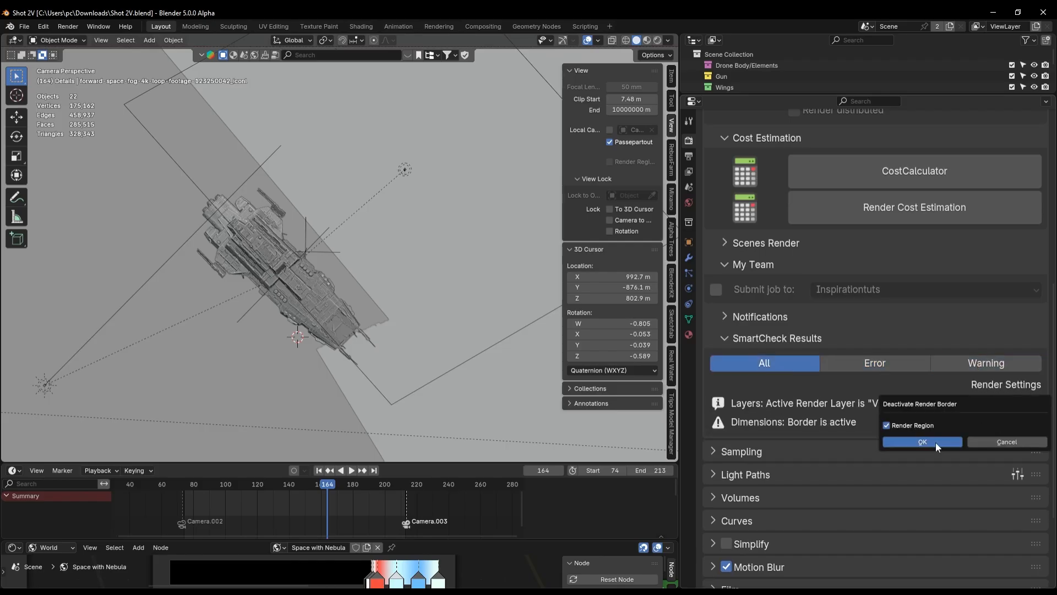
left_click(921, 442)
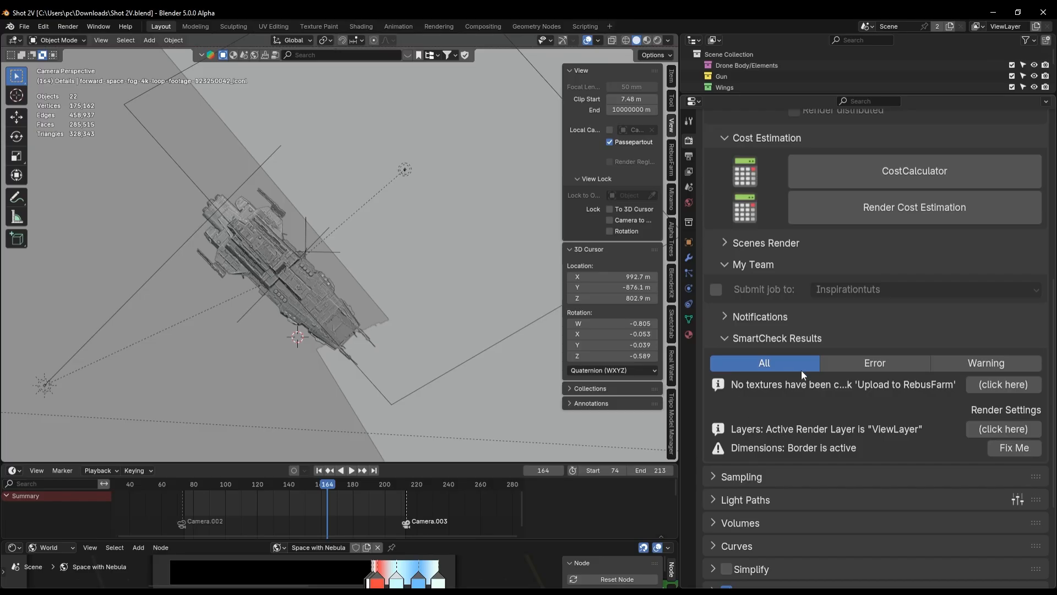
mouse_move(679, 408)
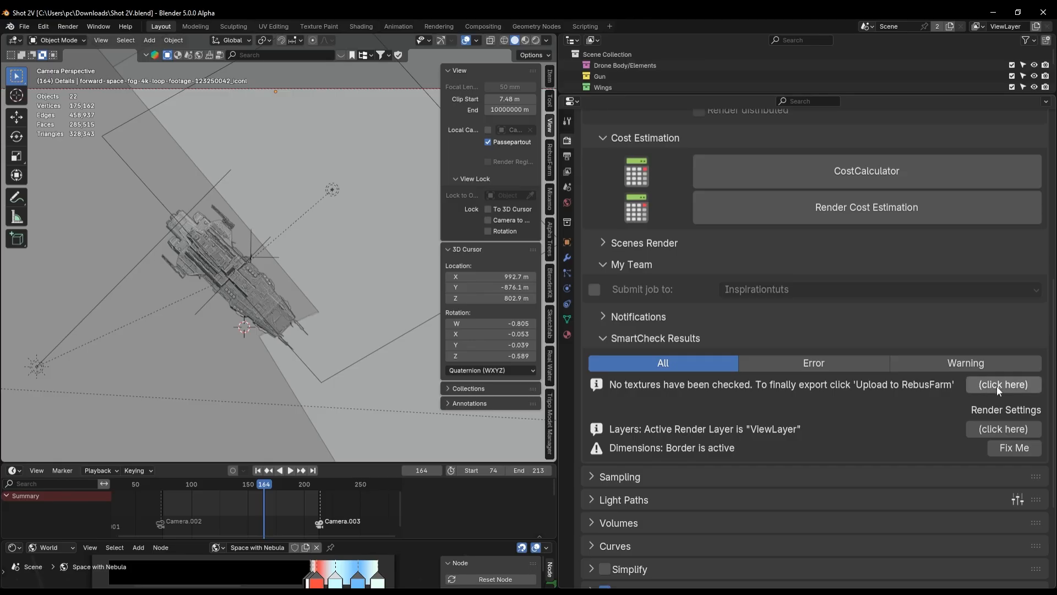
mouse_move(697, 441)
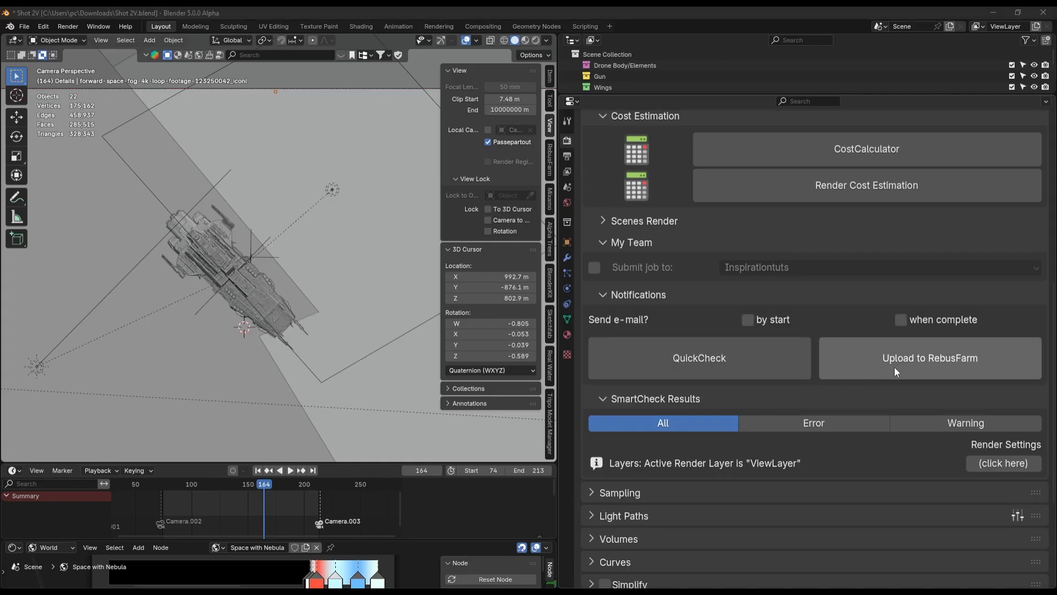
left_click(929, 357)
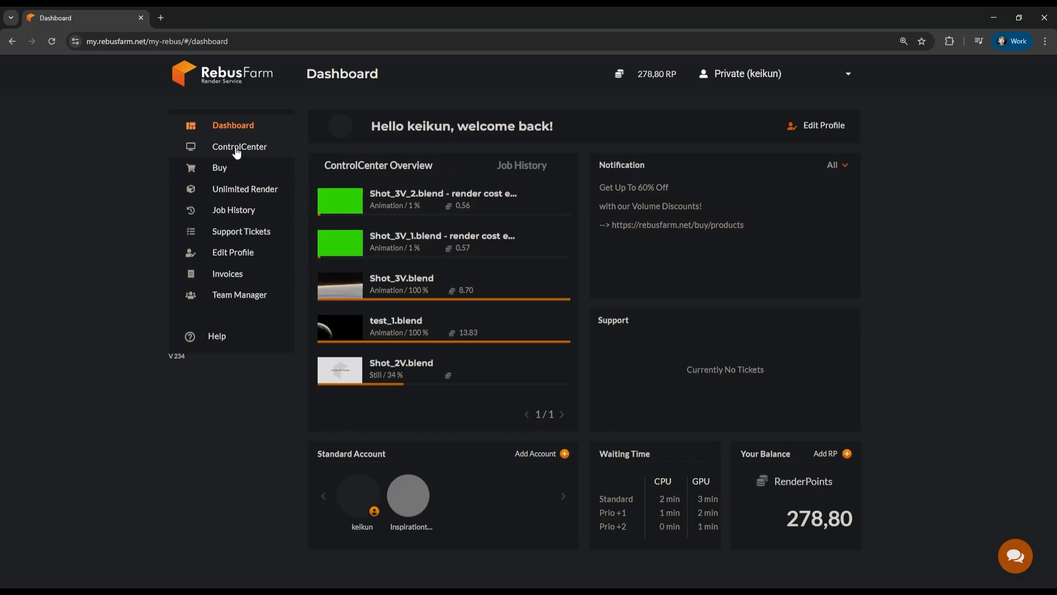
Delete the two paused render cost estimation jobs in ControlCenter, then go to Team Manager.
left_click(239, 147)
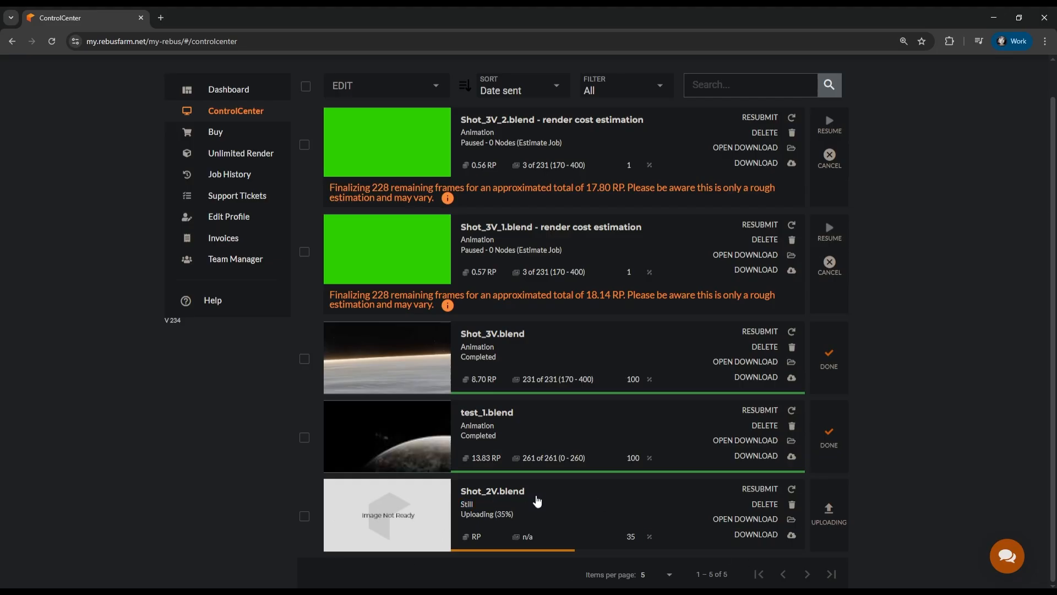
left_click(791, 132)
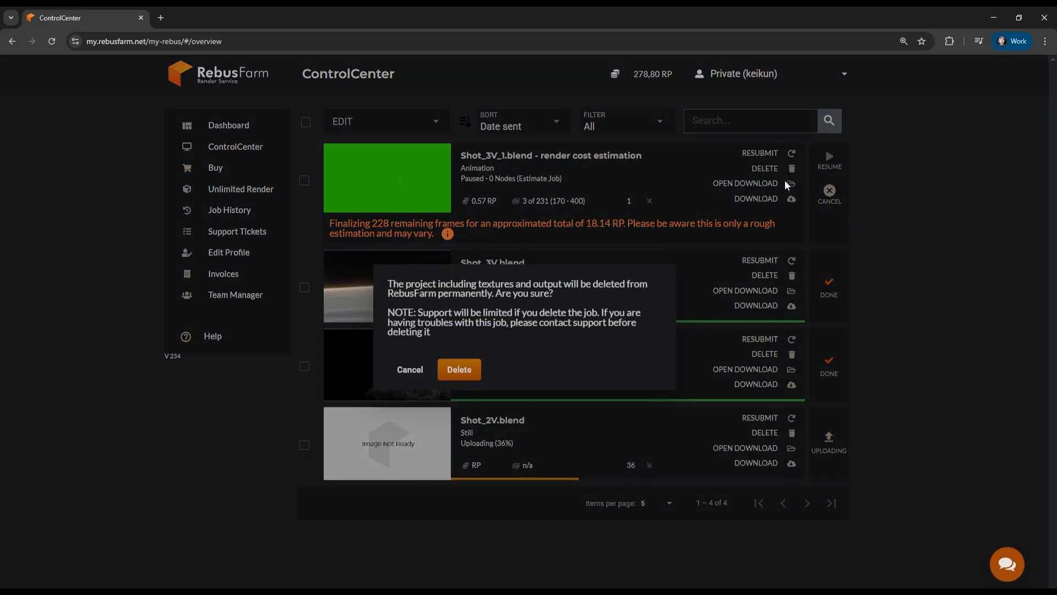
left_click(409, 369)
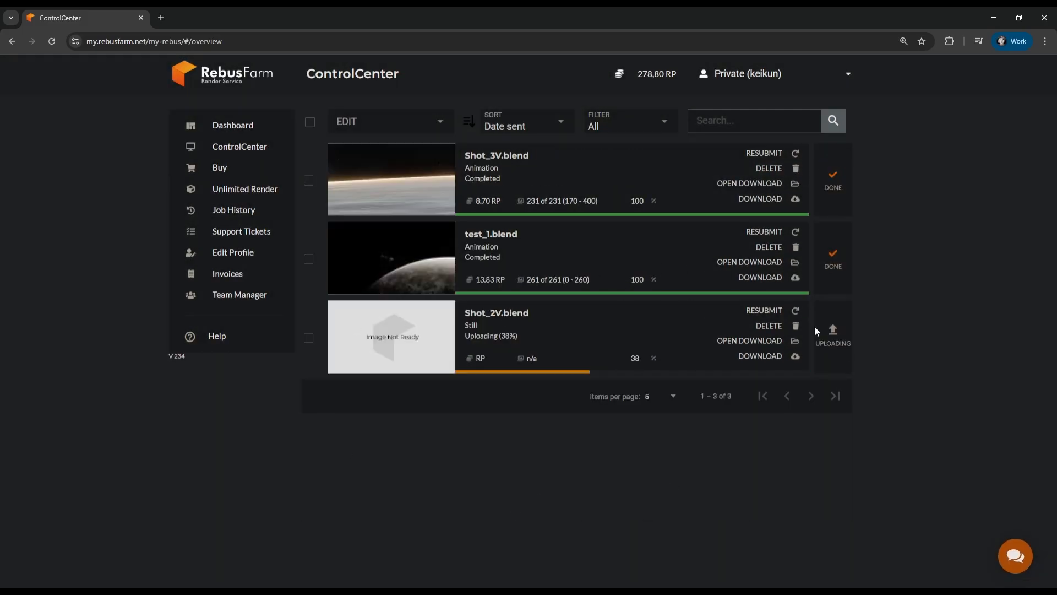
left_click(238, 294)
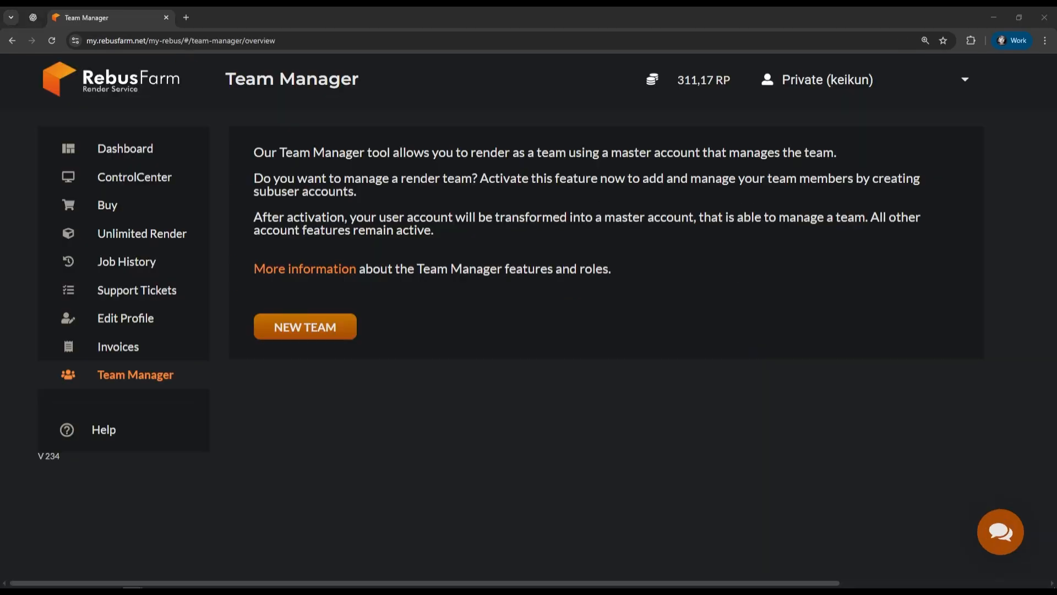
Create the Inspirationtuts team, invite a member by e-mail, and view its members.
left_click(304, 327)
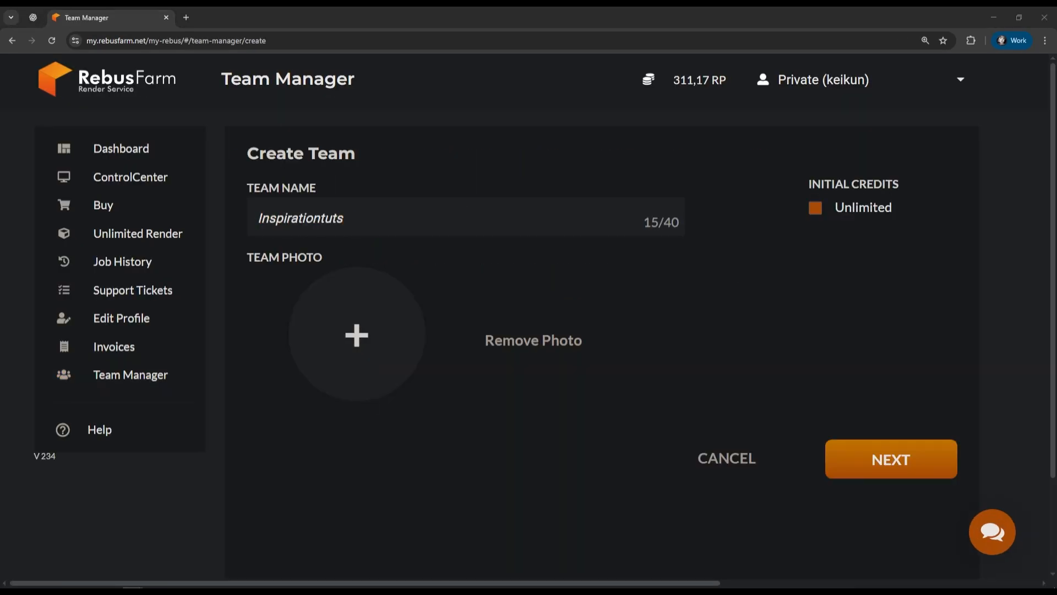
left_click(890, 459)
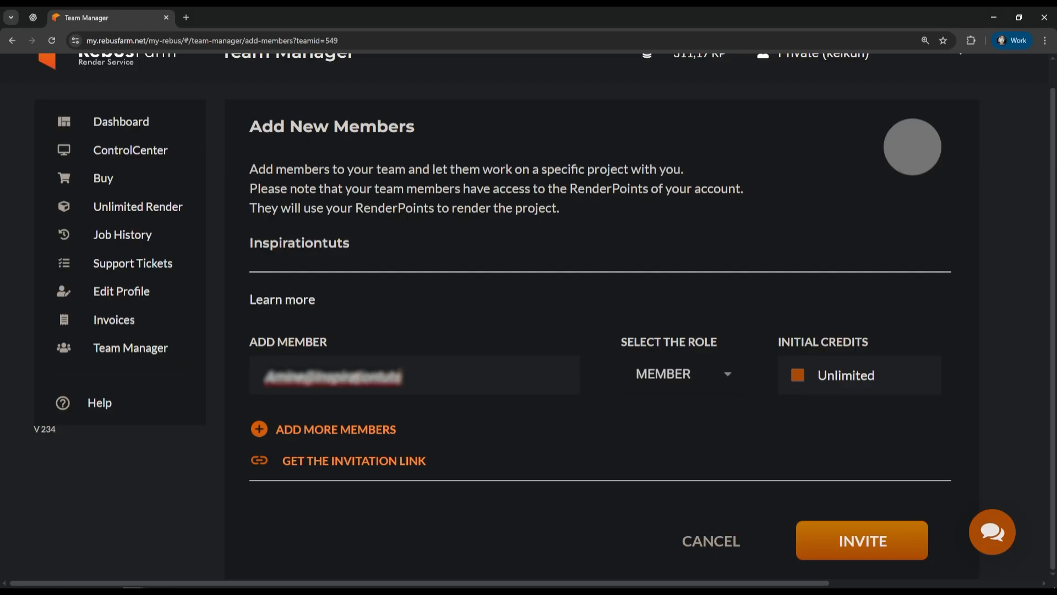
left_click(861, 540)
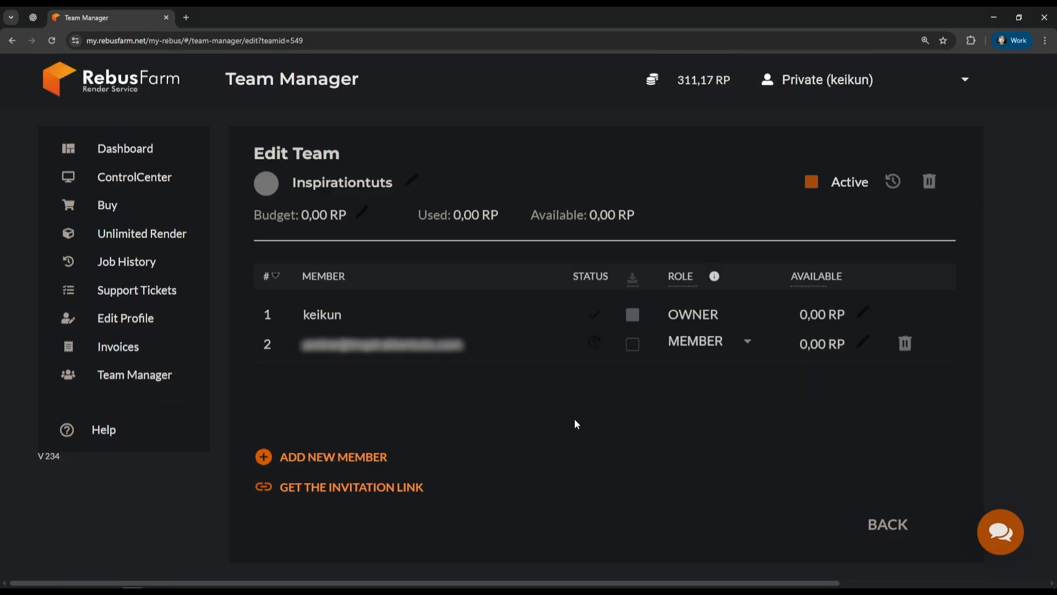
mouse_move(479, 402)
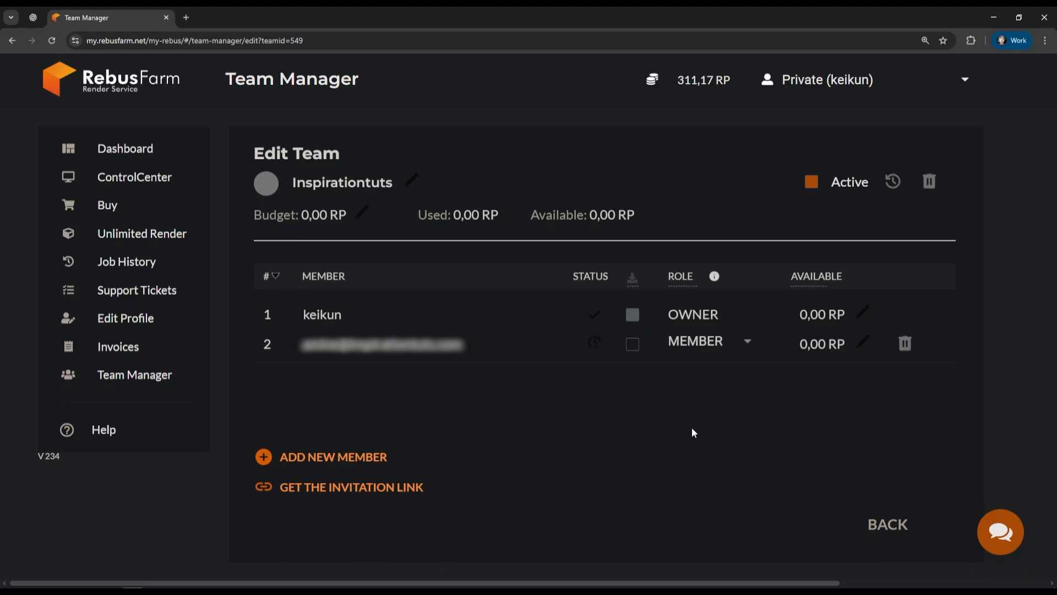
left_click(887, 524)
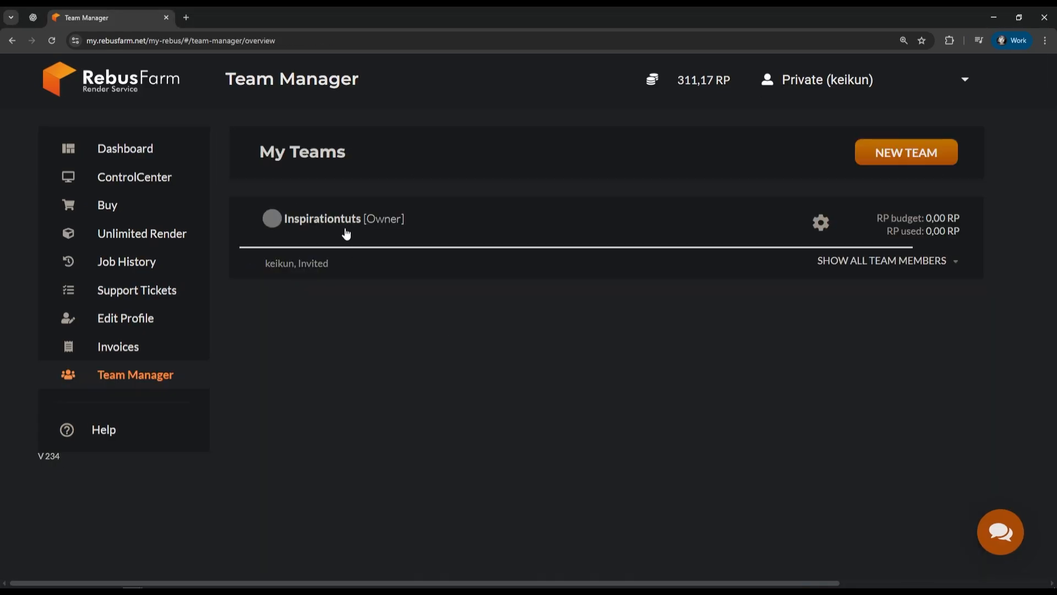
left_click(881, 260)
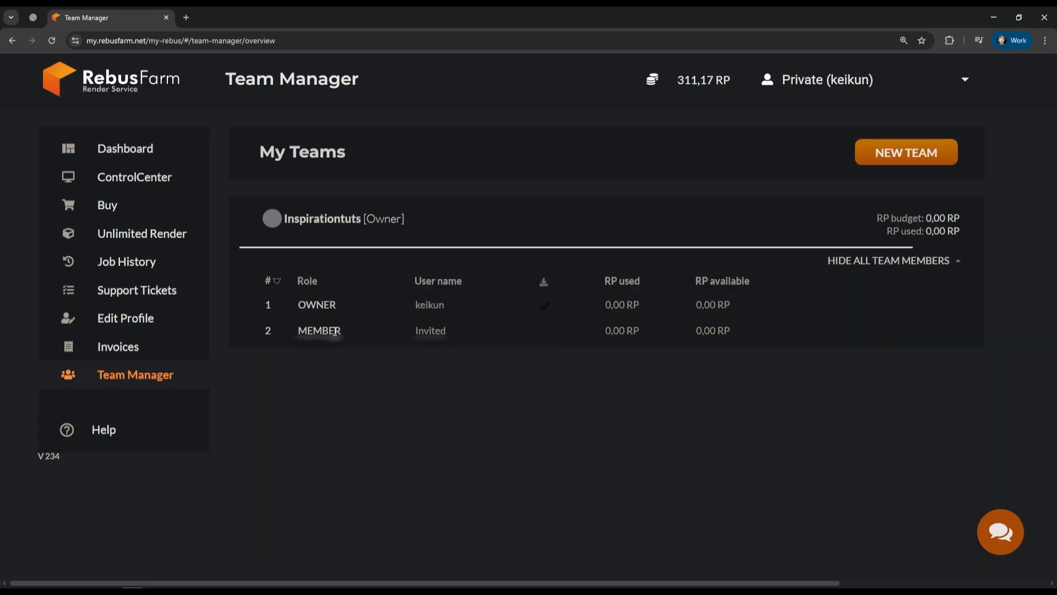
mouse_move(820, 223)
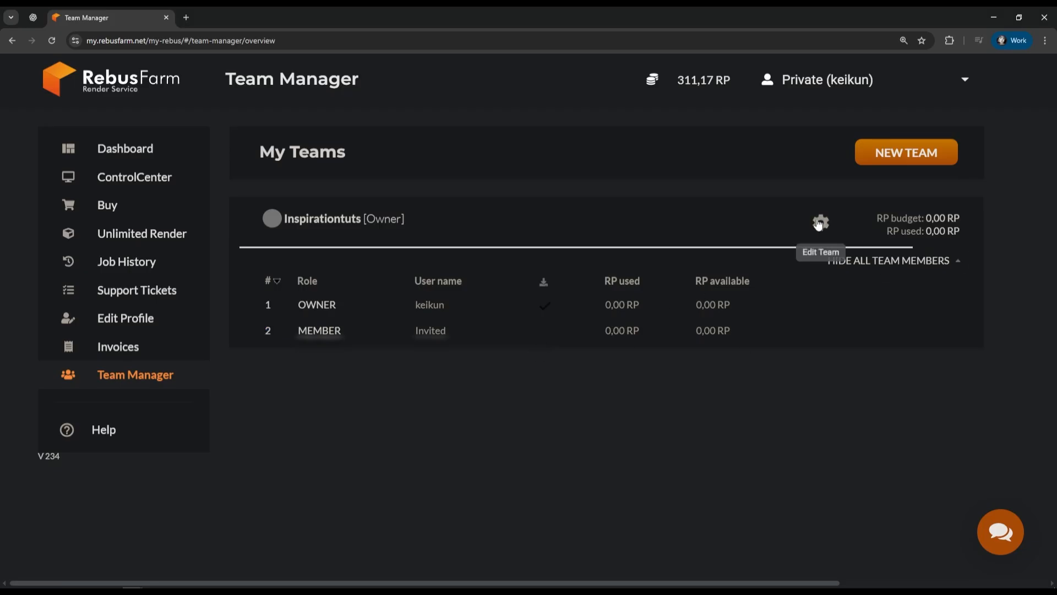
left_click(131, 176)
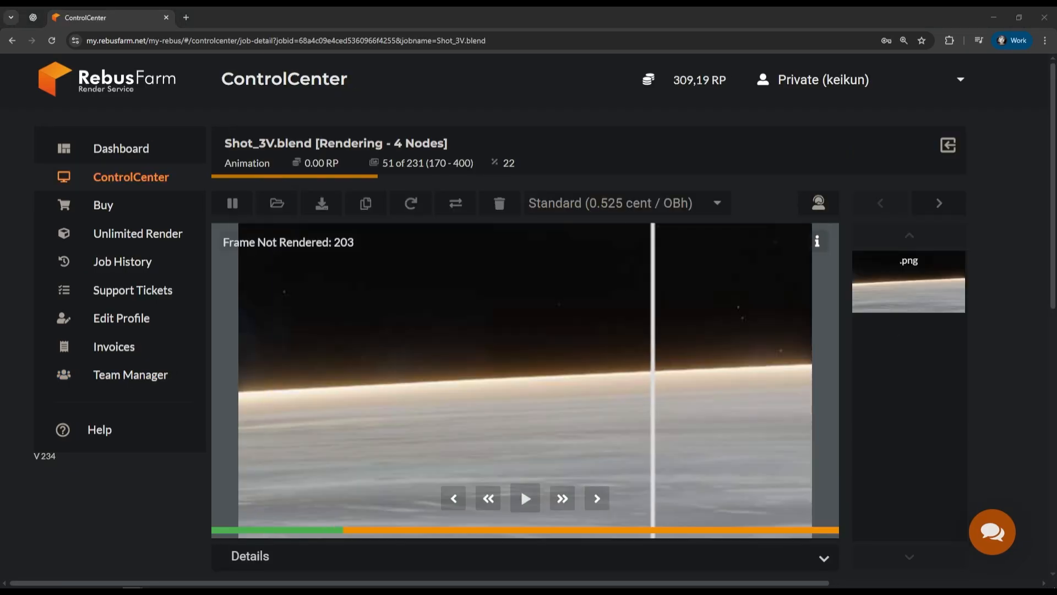
Open the Shot_3V.blend download folder and view a rendered PNG frame.
left_click(134, 177)
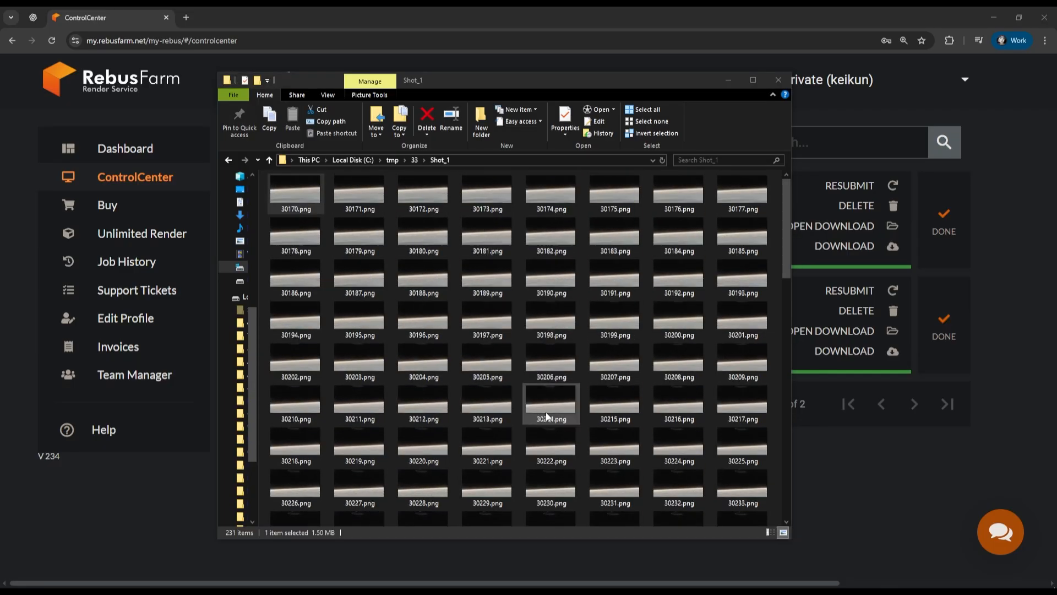
double_click(550, 402)
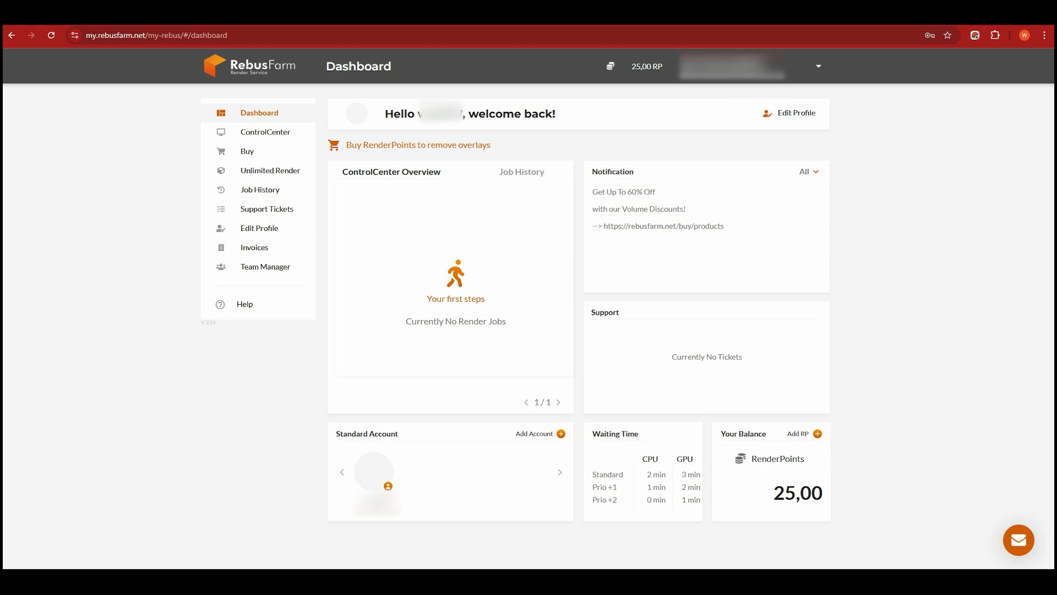
Enter 20 RP as the purchase amount on the Buy page, totaling 23.32 USD.
left_click(817, 66)
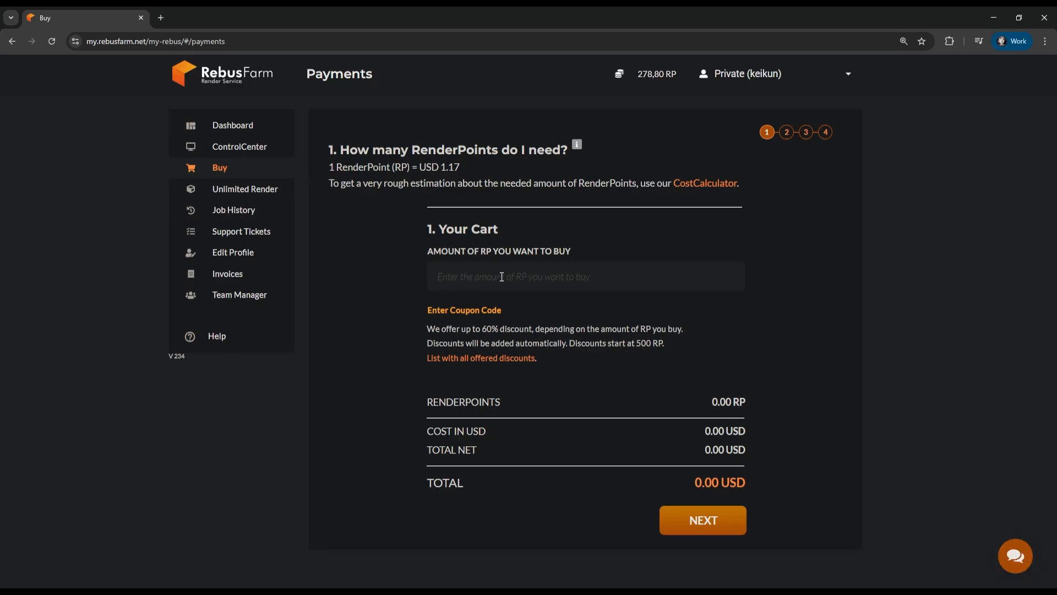
type("20")
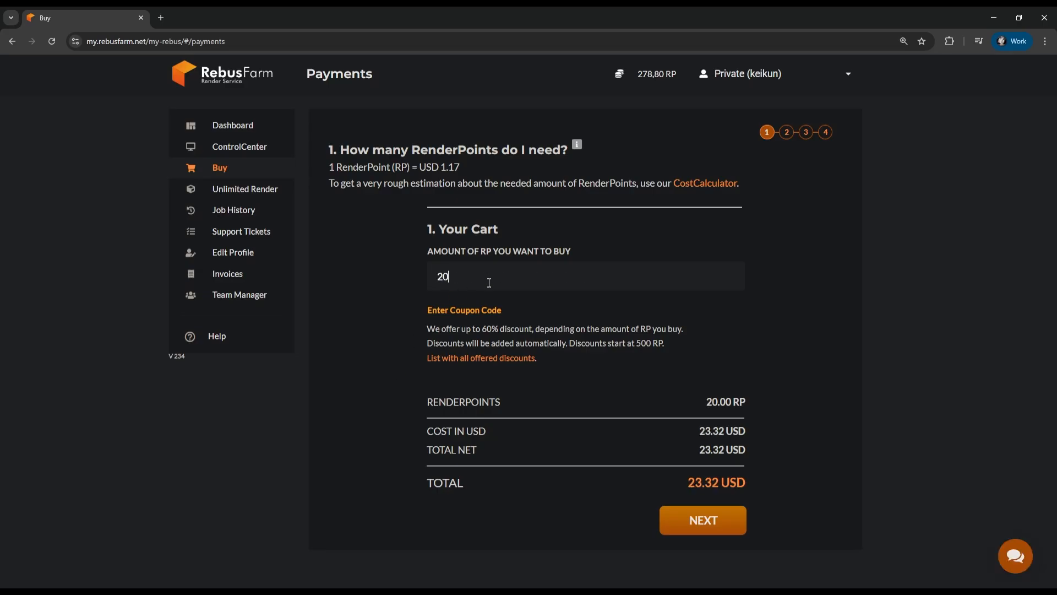